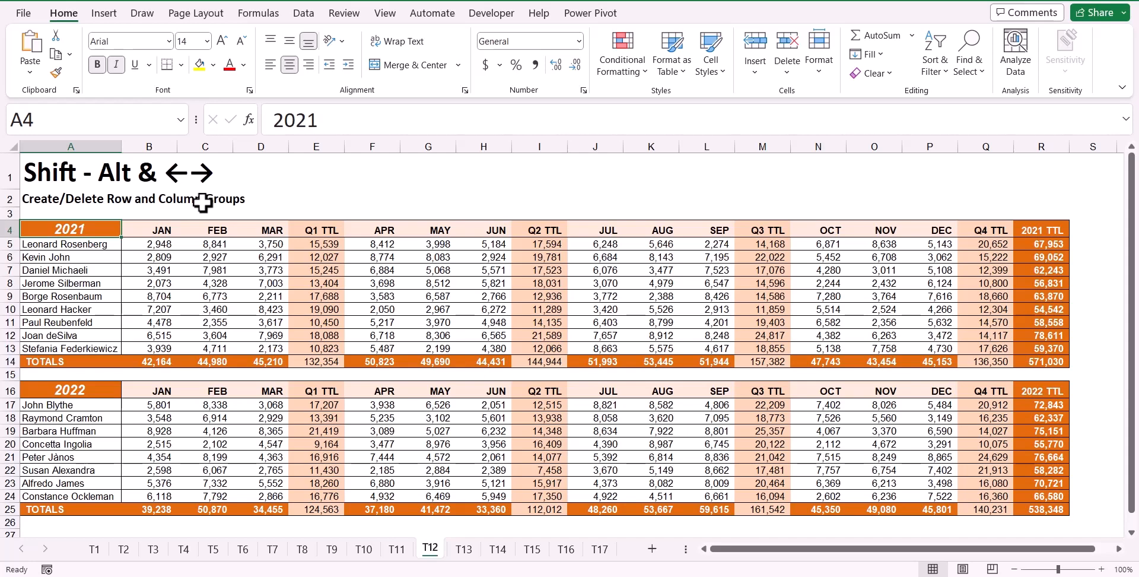
Switch to the Data ribbon tab to show the Outline group with Group and Ungroup.
left_click(304, 13)
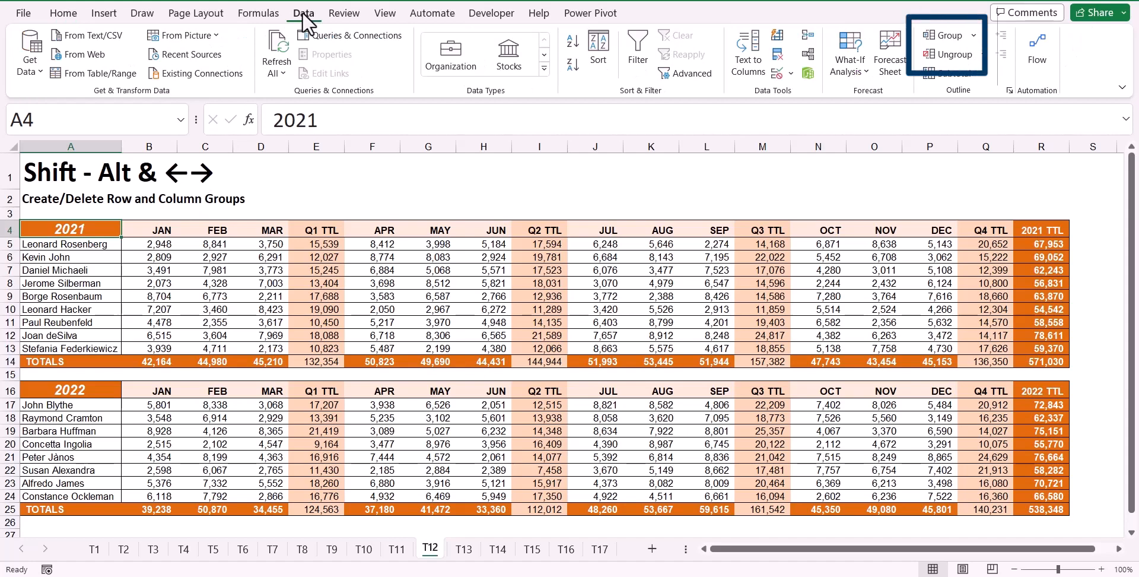
Group each quarter's month columns, nested inside an outer B:Q full-year group.
left_click(148, 243)
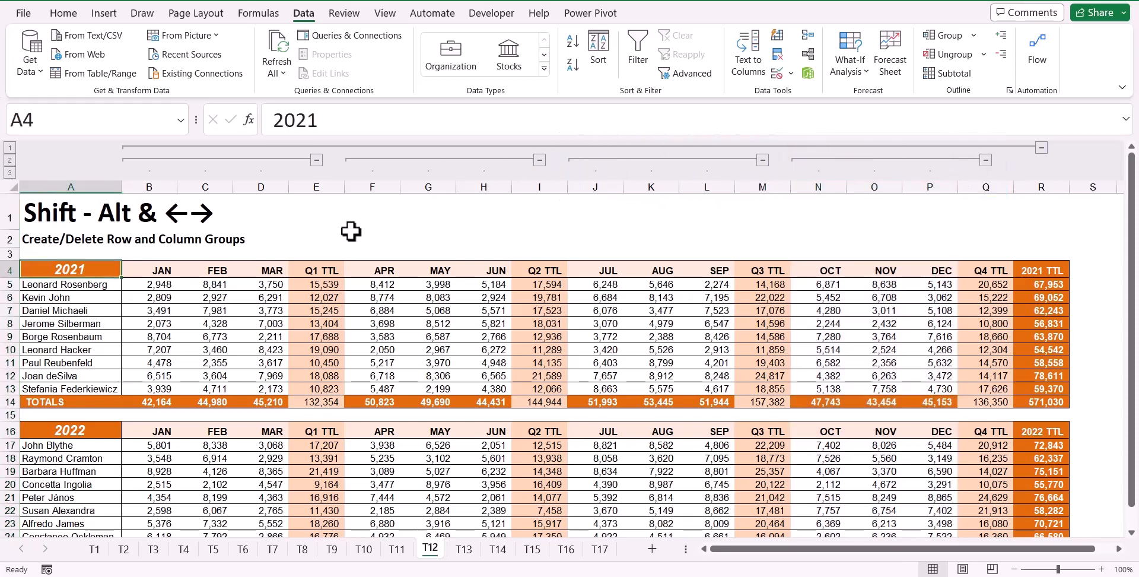
Ungroup the April–June columns, then repeat the ungrouping for the remaining column groups.
left_click_drag(372, 187, 427, 187)
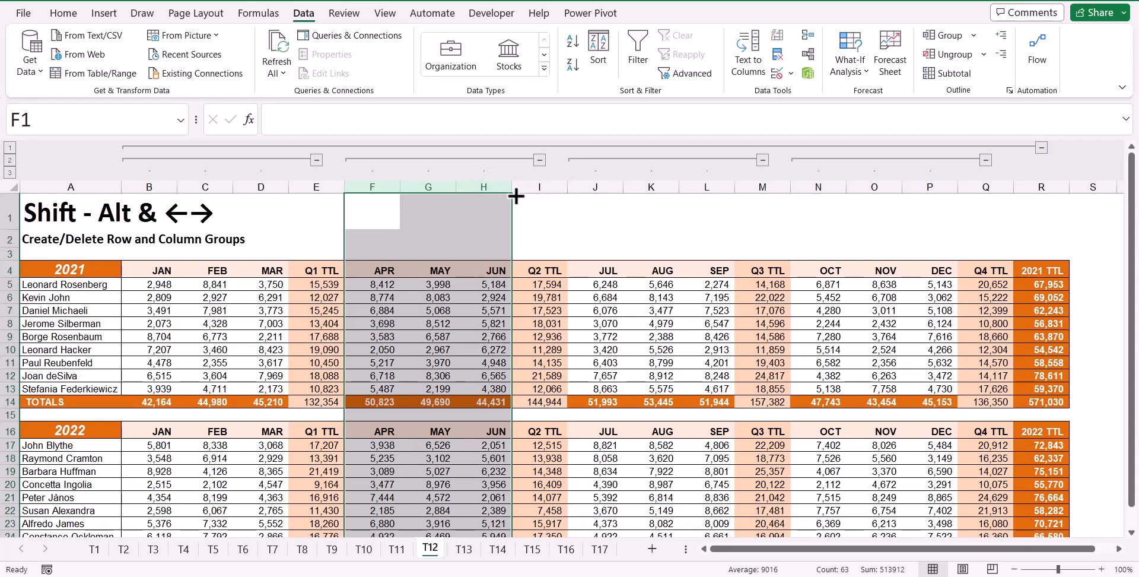
key("shift+alt+left")
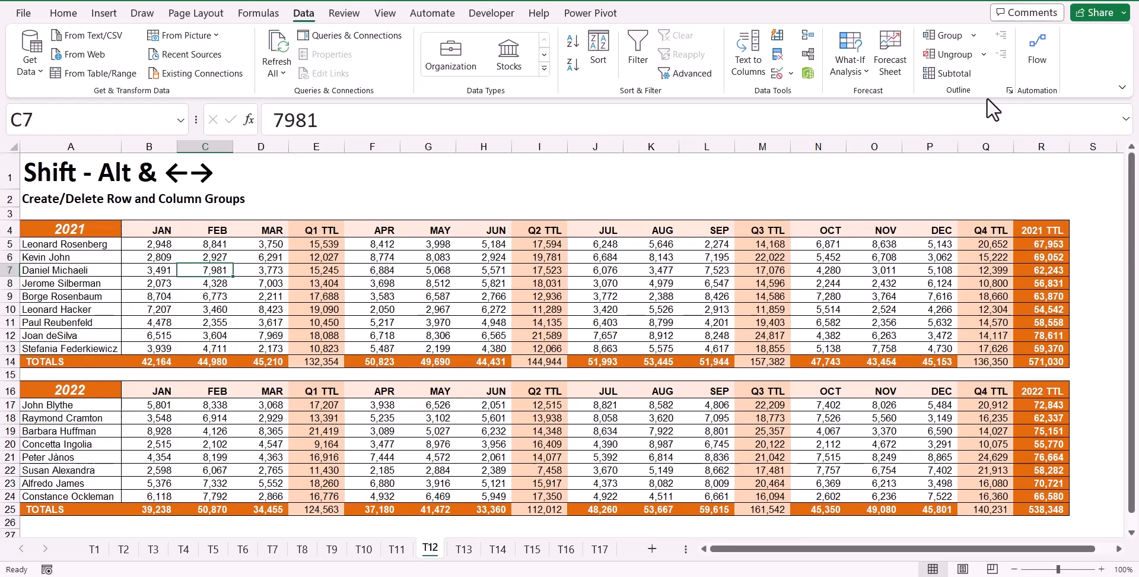
key("F4")
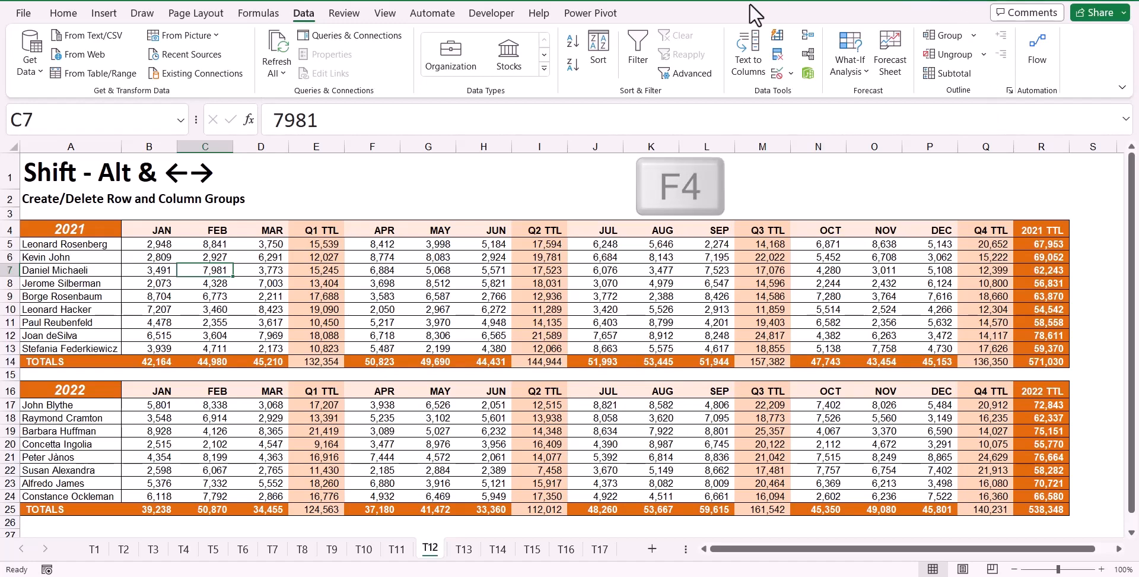
Group columns B:D (January–March), then repeat the grouping for F:H (April–June).
left_click(149, 146)
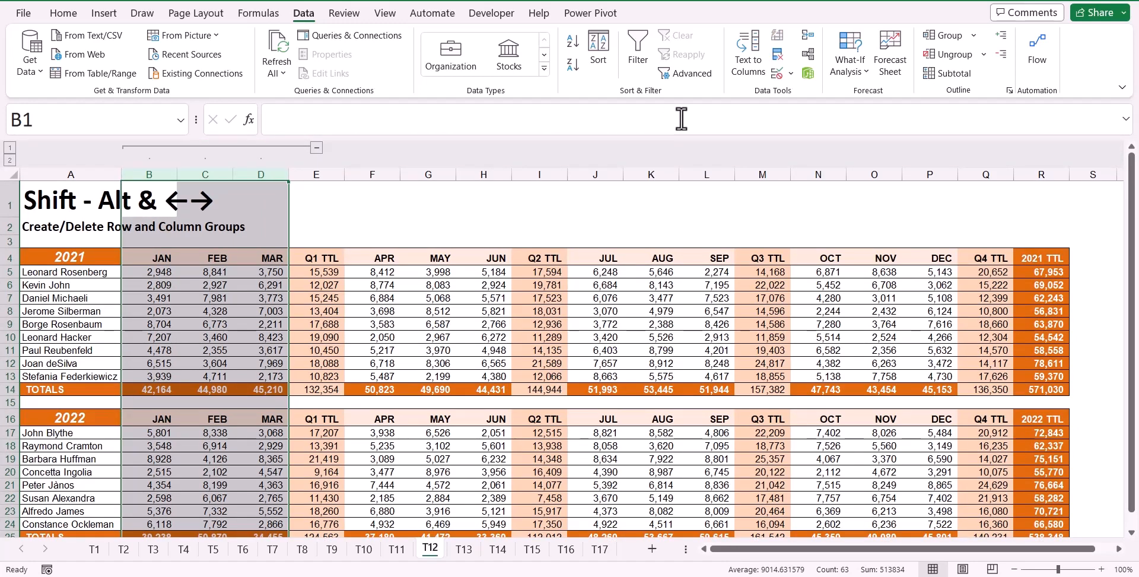
left_click(371, 175)
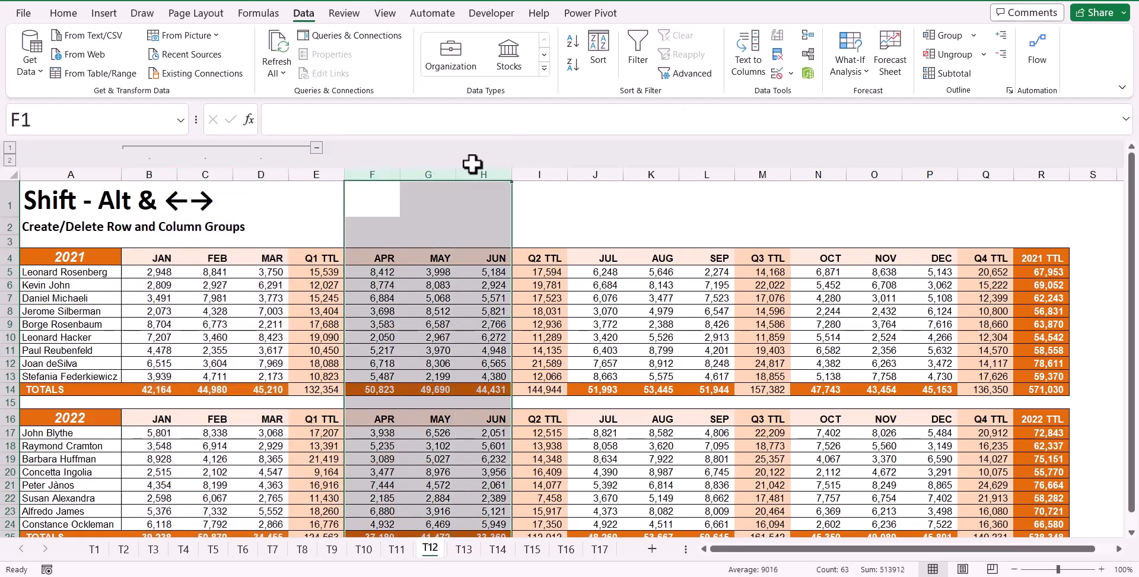
key("f4")
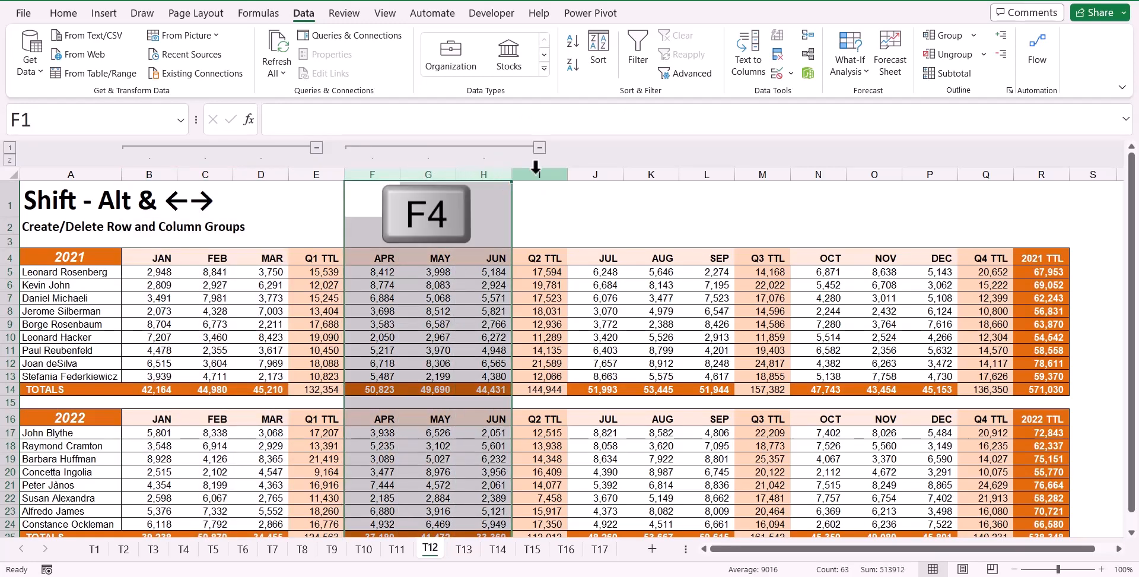
key("f4")
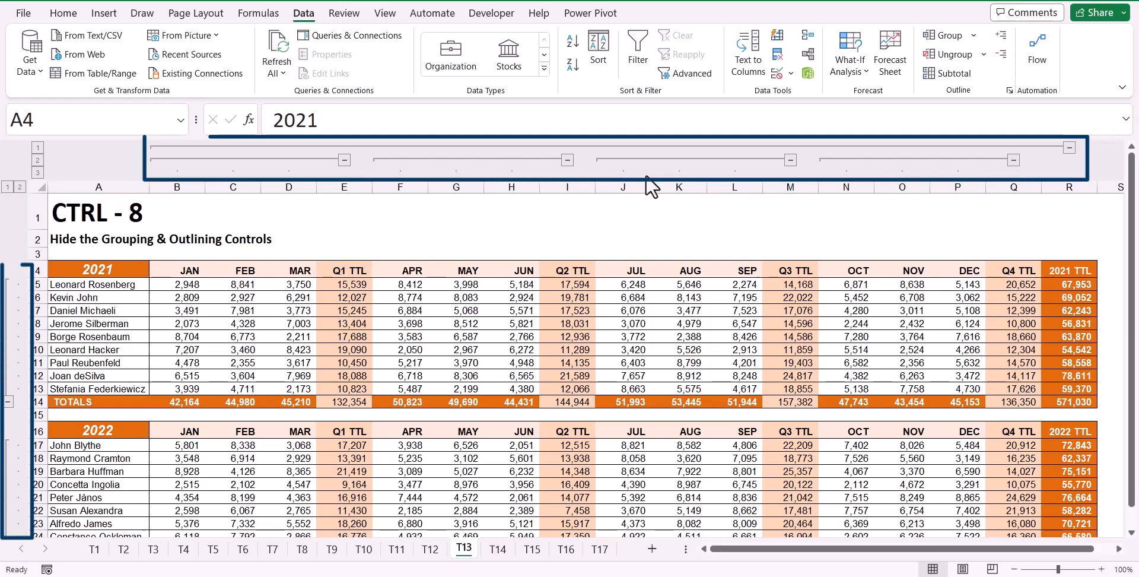
mouse_move(338, 188)
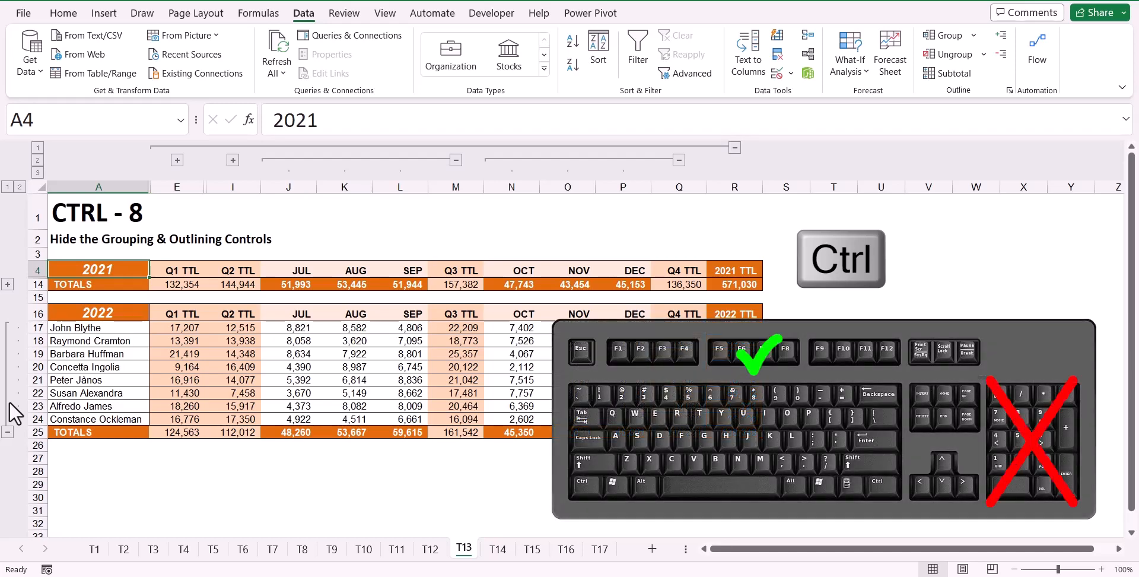
Hide and re-show the outline symbols on T13 with Ctrl+8.
key("ctrl+8")
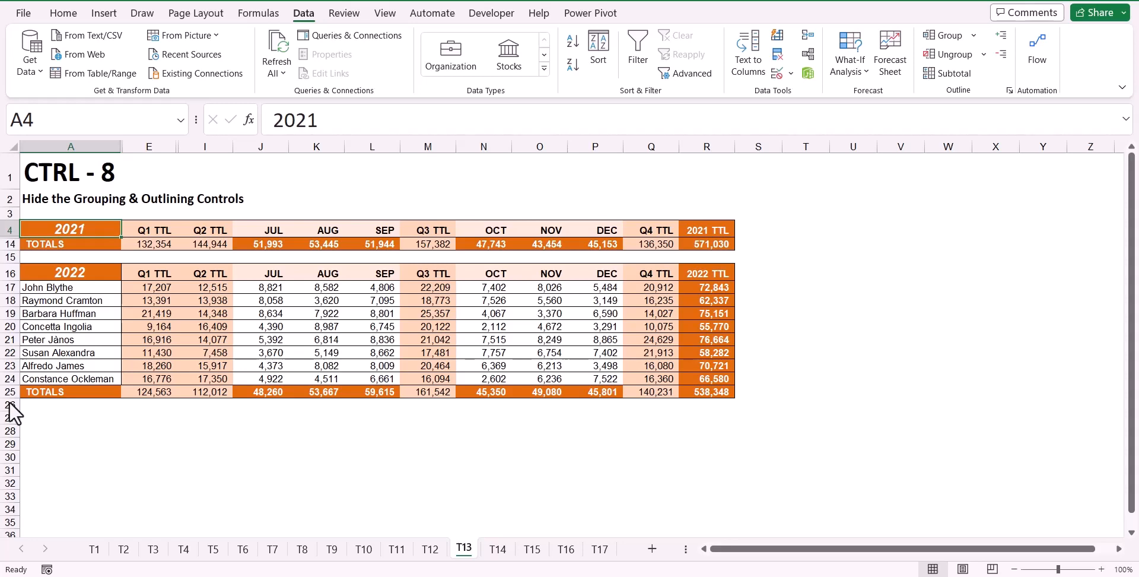
key("ctrl+8")
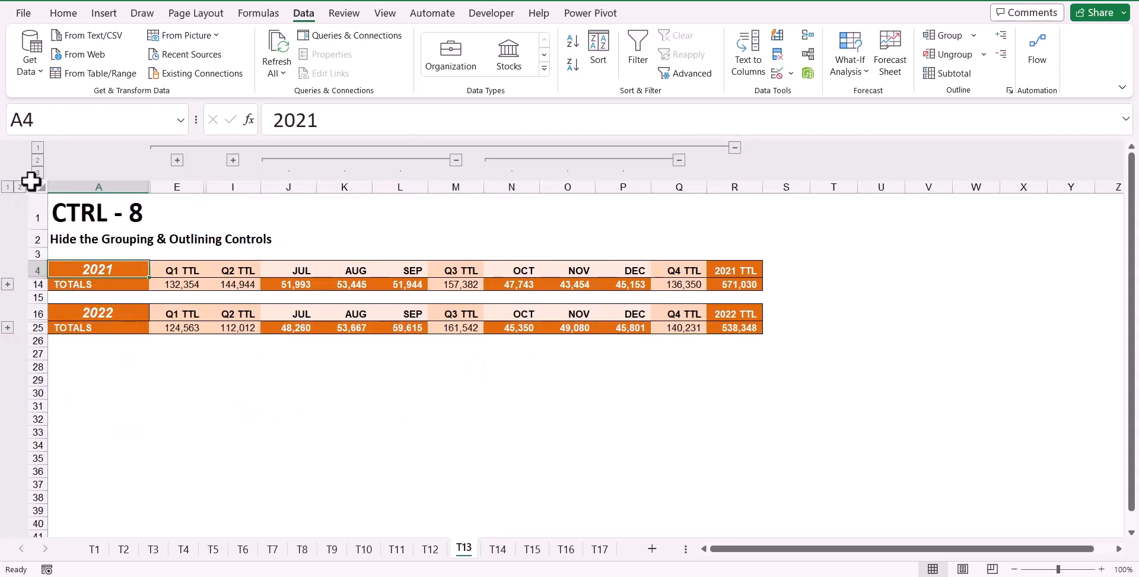
key("ctrl+8")
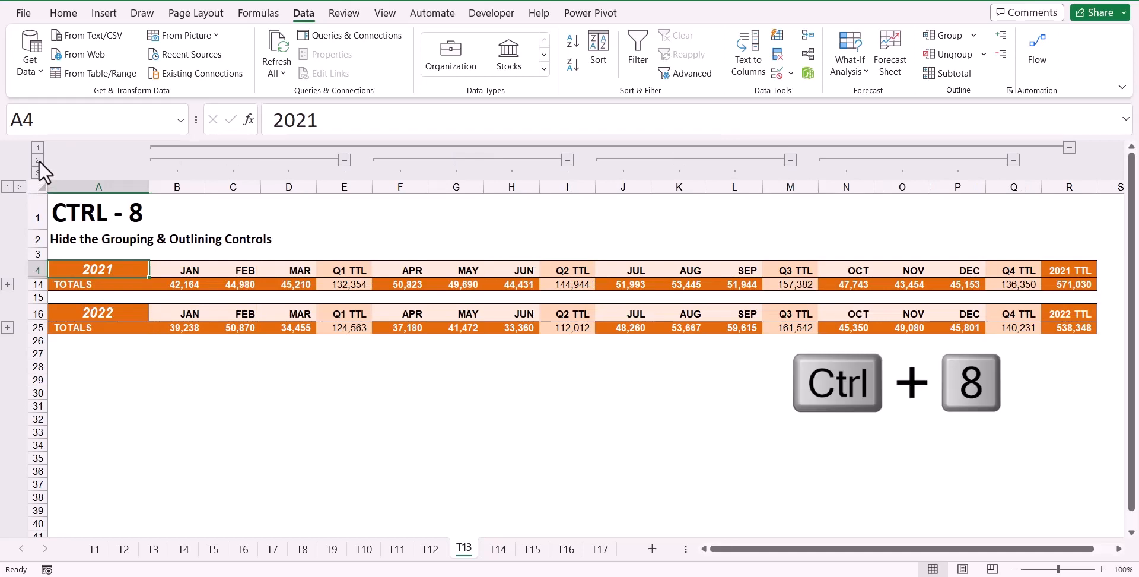
left_click(498, 548)
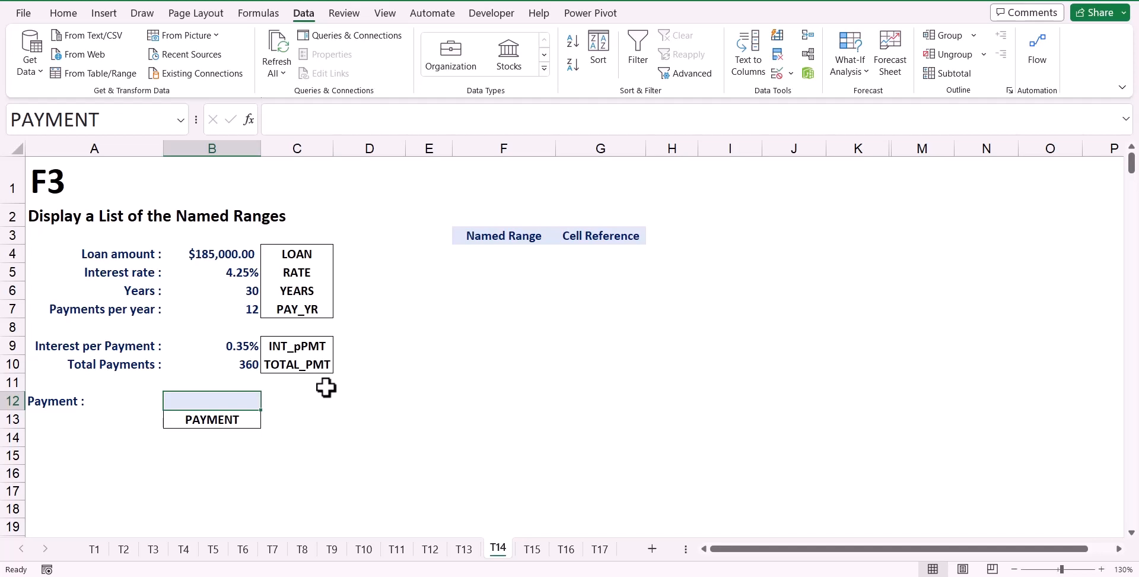
Build a PMT formula in B12 from pasted names INT_pPMT, TOTAL_PMT and -LOAN.
key("f3")
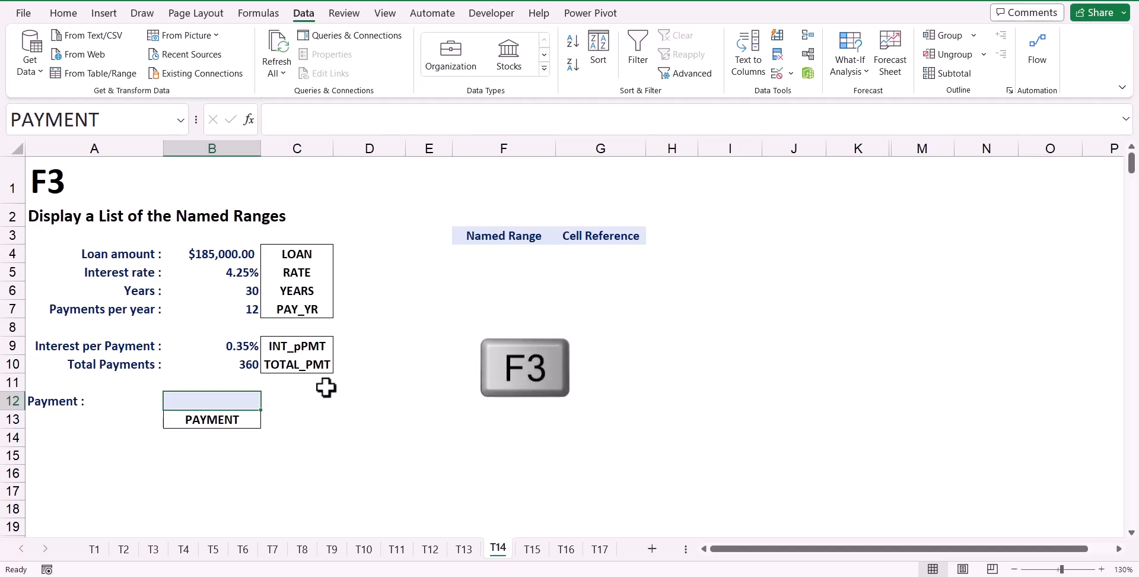
key("f3")
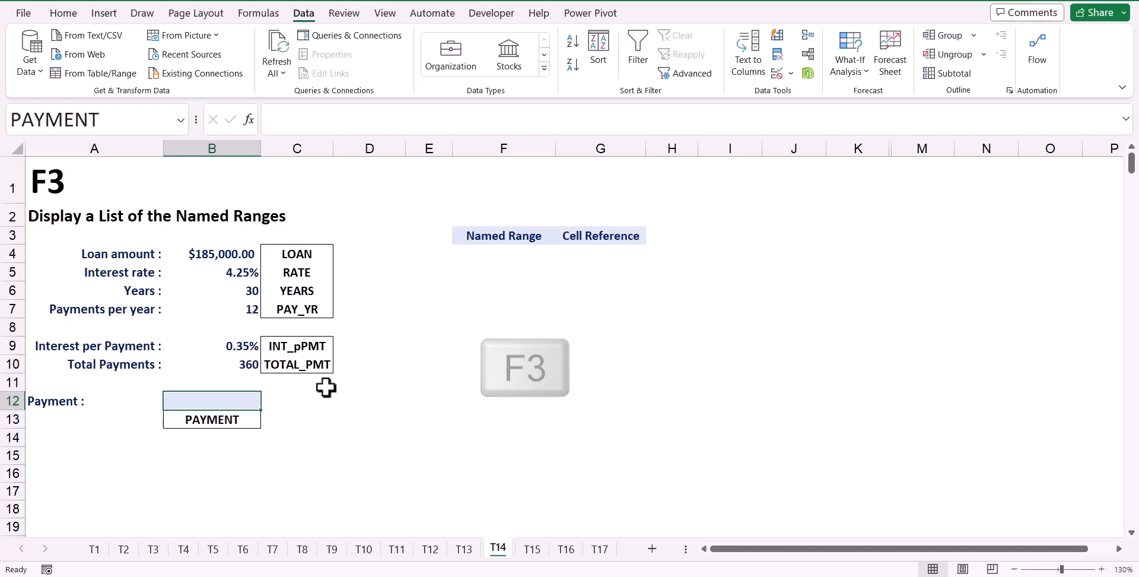
key("f3")
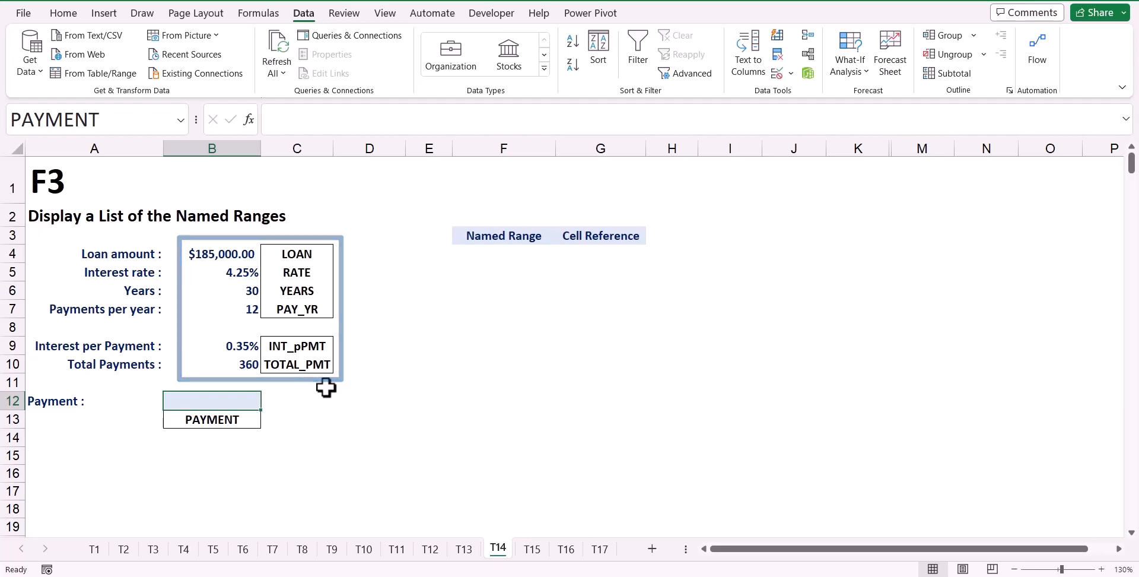
type("=PMT")
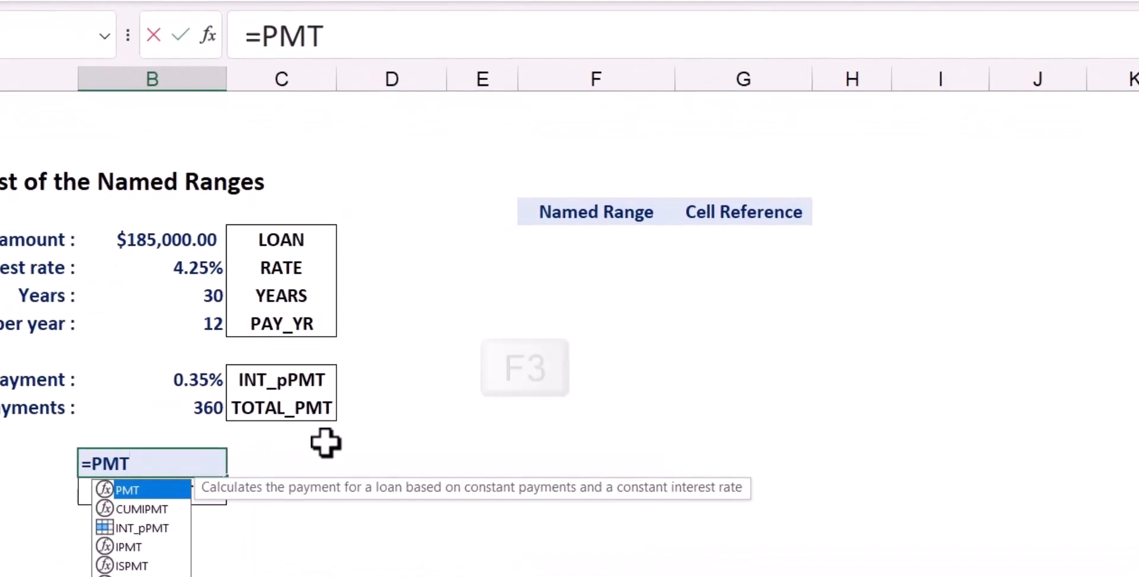
key("f3")
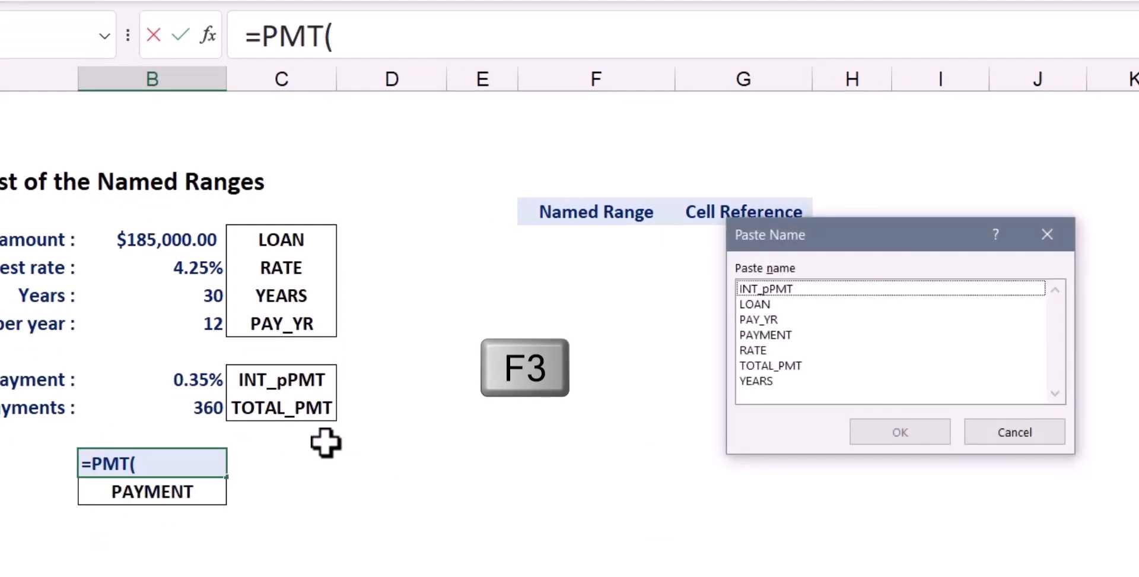
left_click(766, 288)
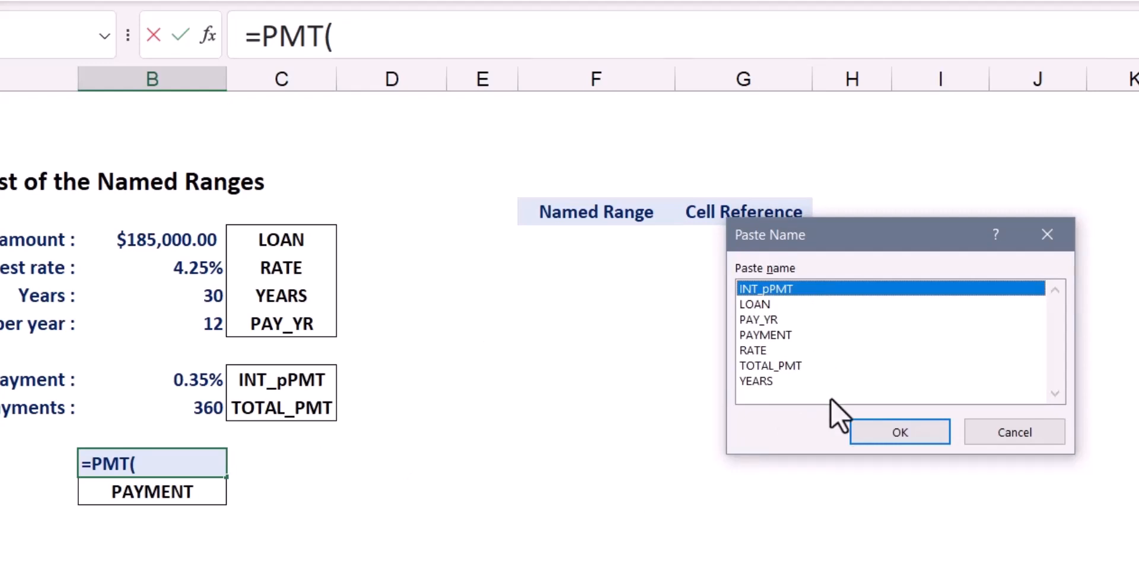
left_click(900, 431)
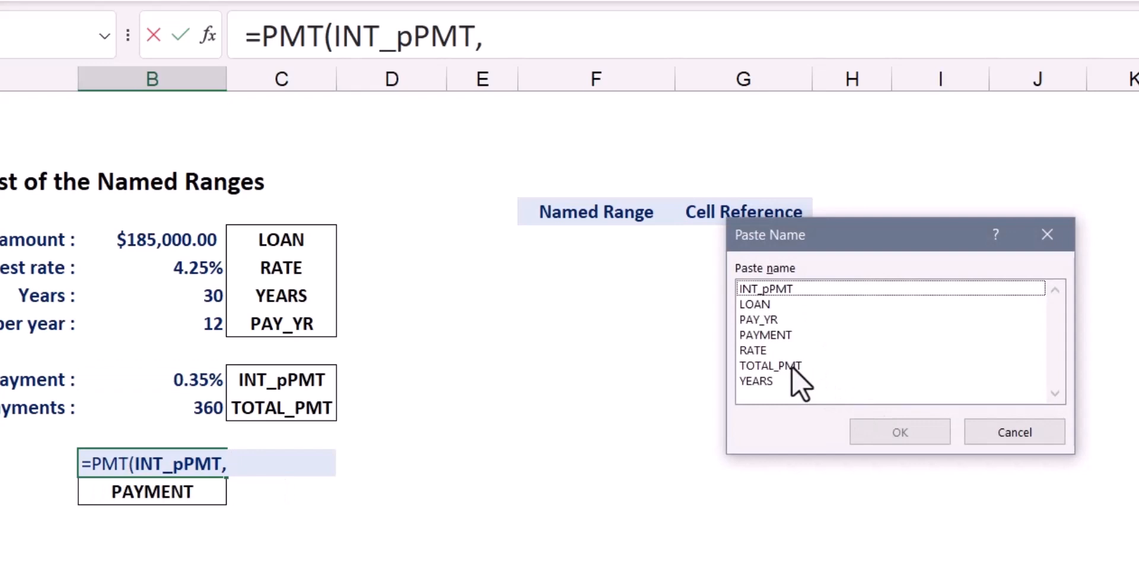
left_click(899, 431)
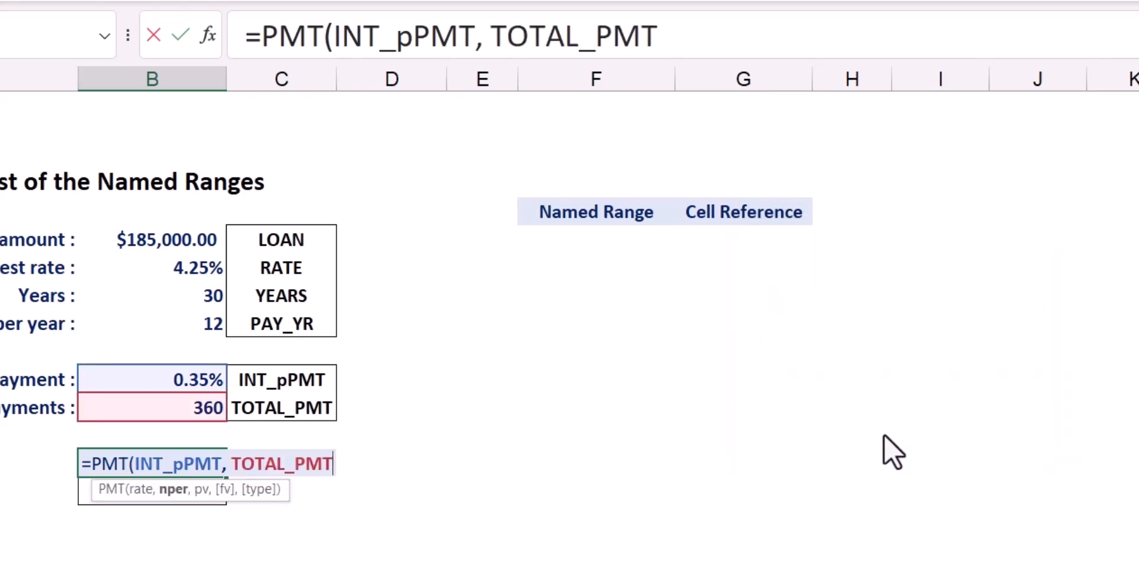
type(", -")
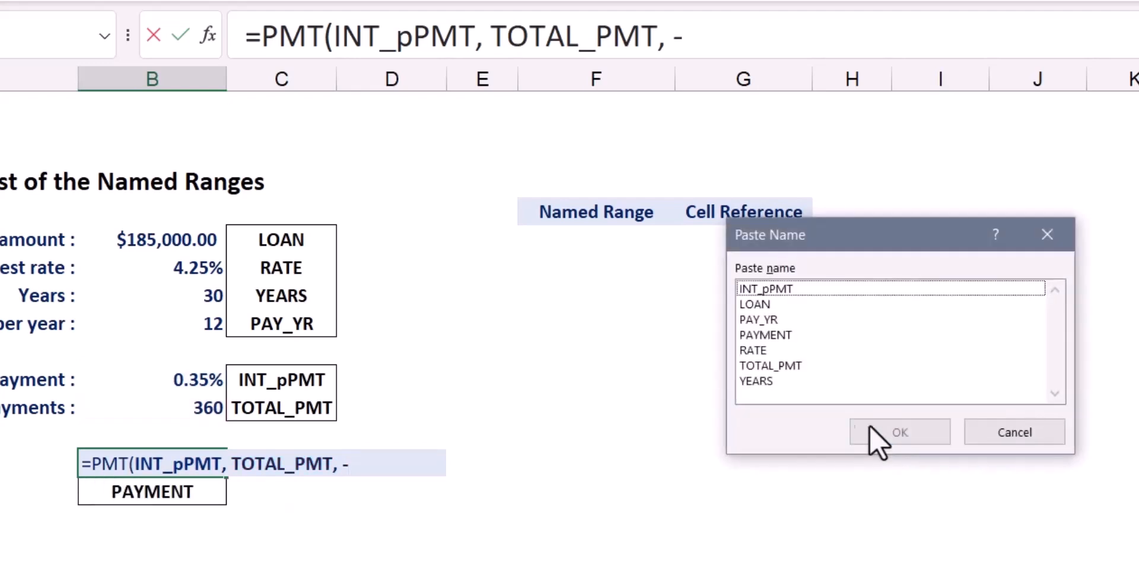
left_click(899, 431)
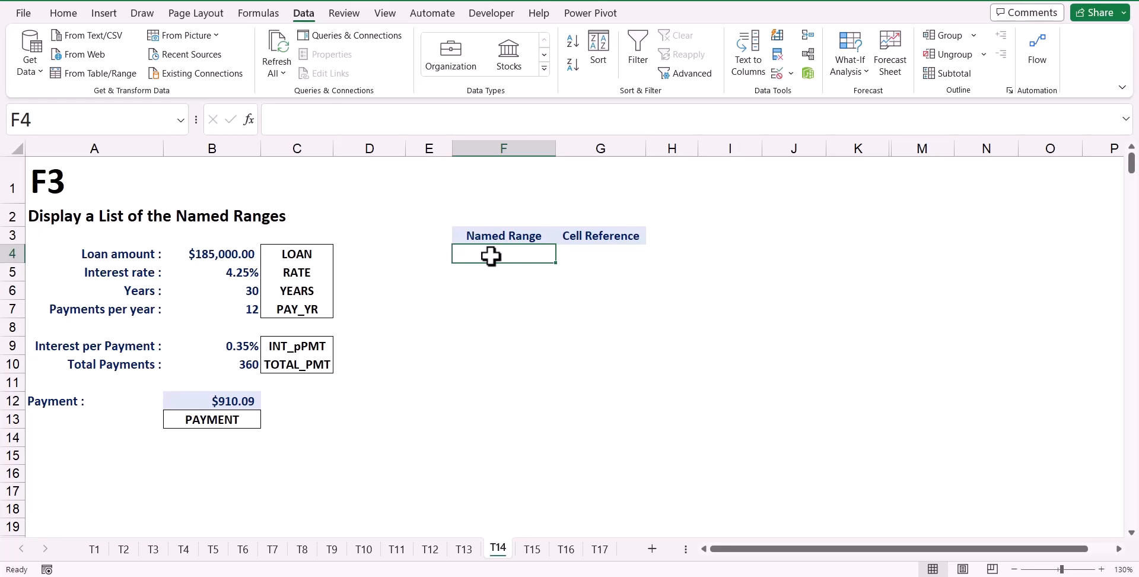
Paste the full list of workbook named ranges at F4 from the Paste Name dialog.
key("f3")
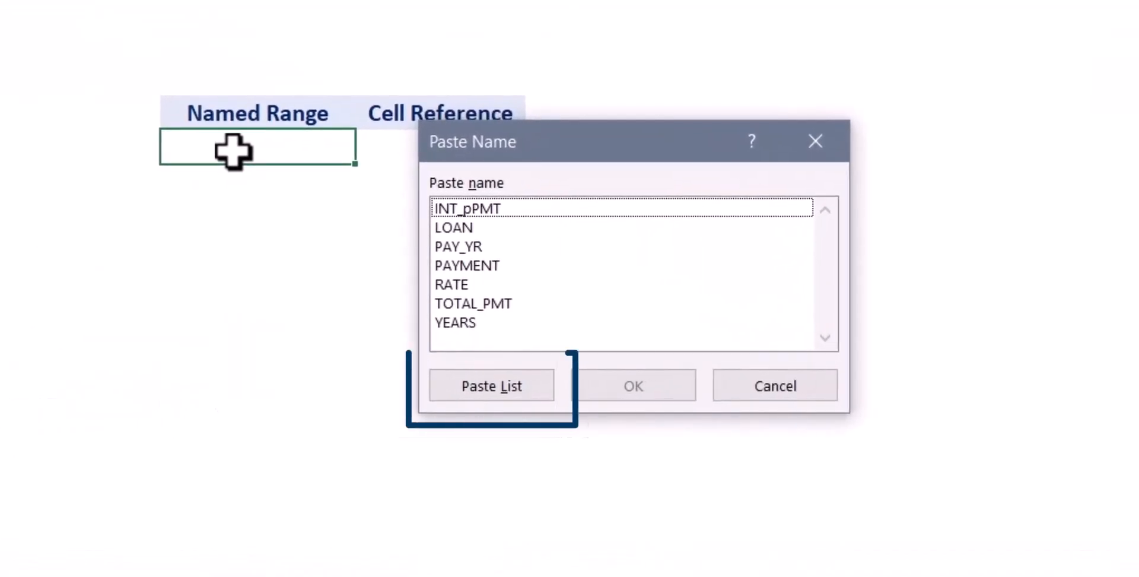
left_click(492, 386)
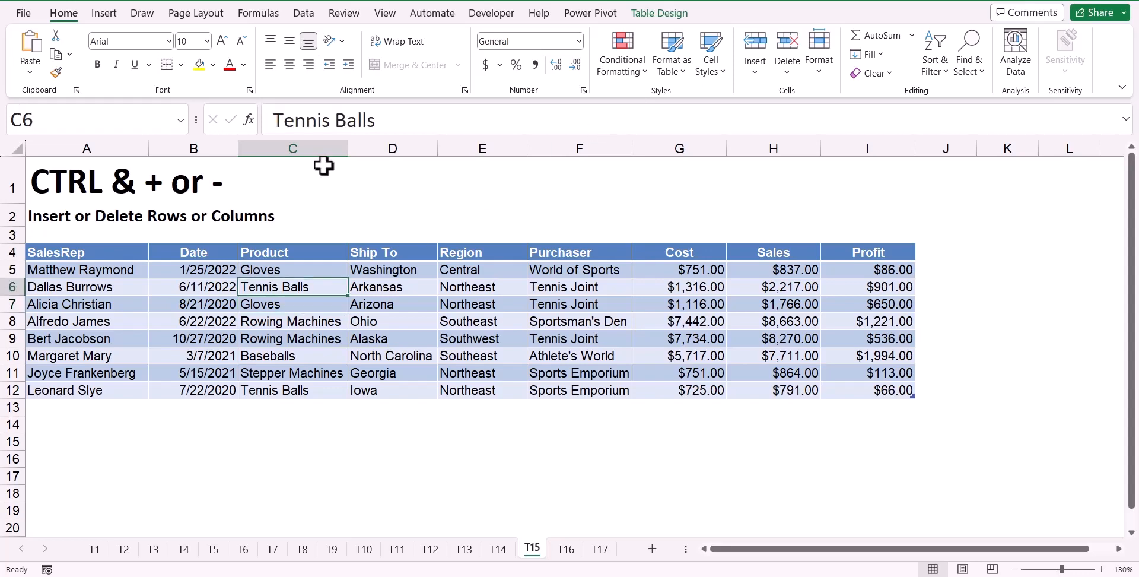
left_click(292, 148)
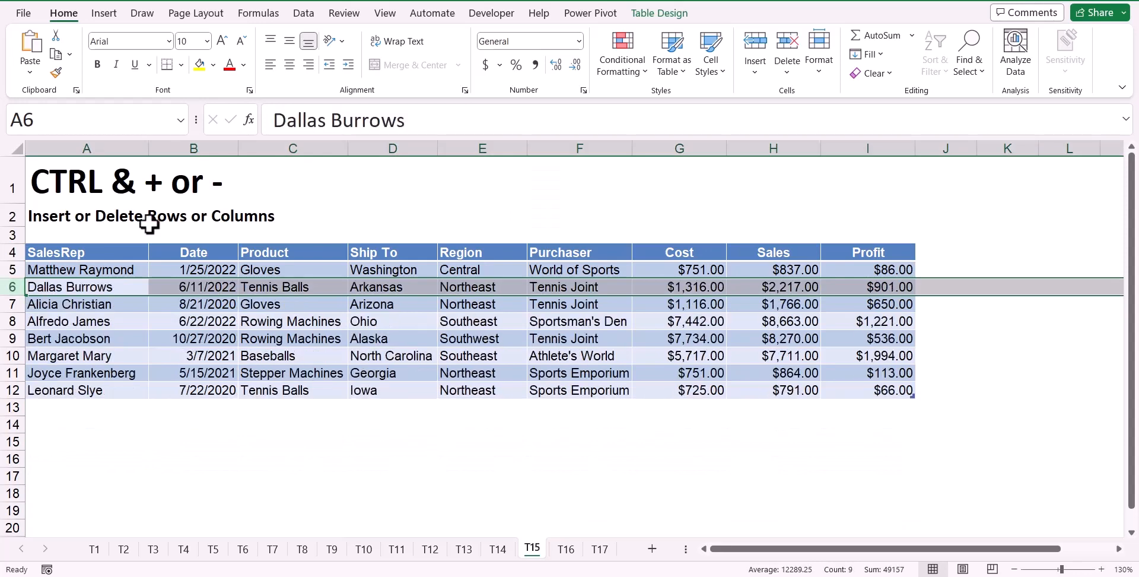
left_click_drag(292, 148, 579, 149)
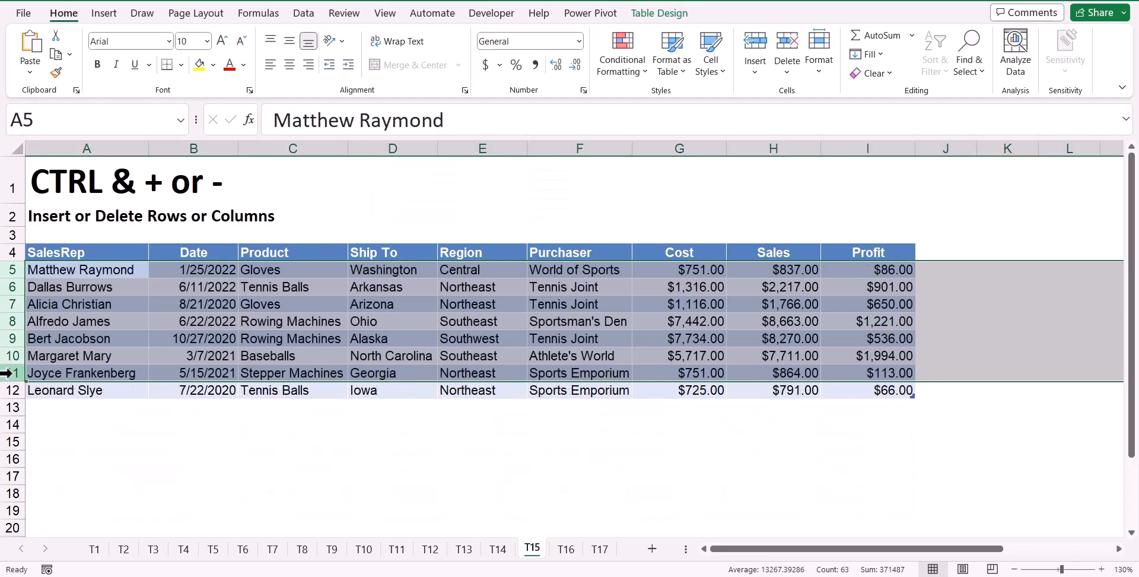
left_click(566, 548)
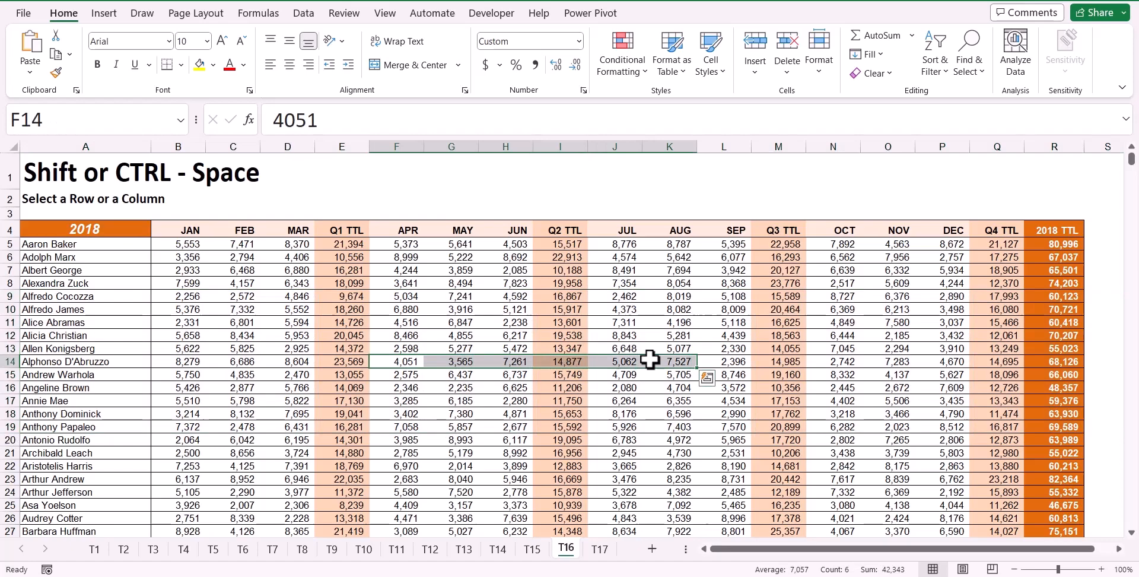
Select the entire Alphonso D'Abruzzo row on the T16 sheet.
key("ctrl+space")
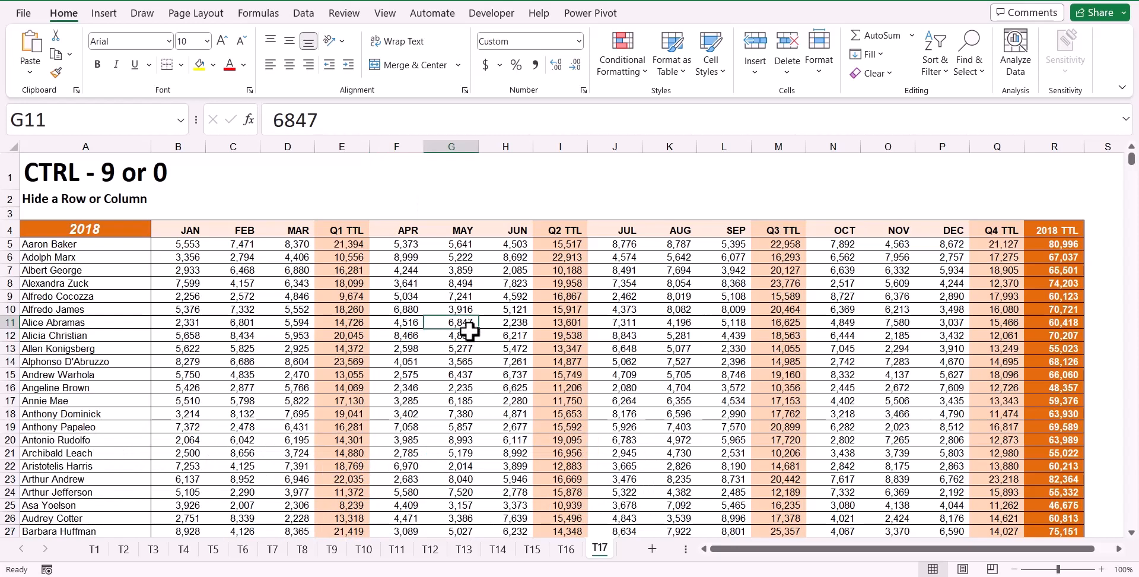
Hide the MAY column with Ctrl+0 and rows 9 through 20 with Ctrl+9.
key("ctrl")
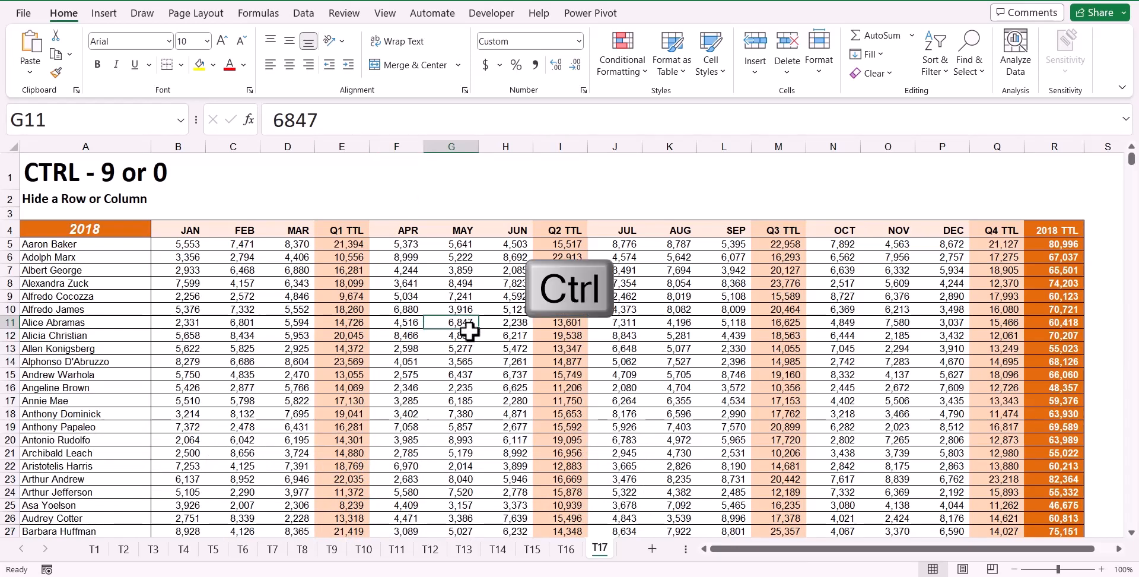
key("ctrl+9")
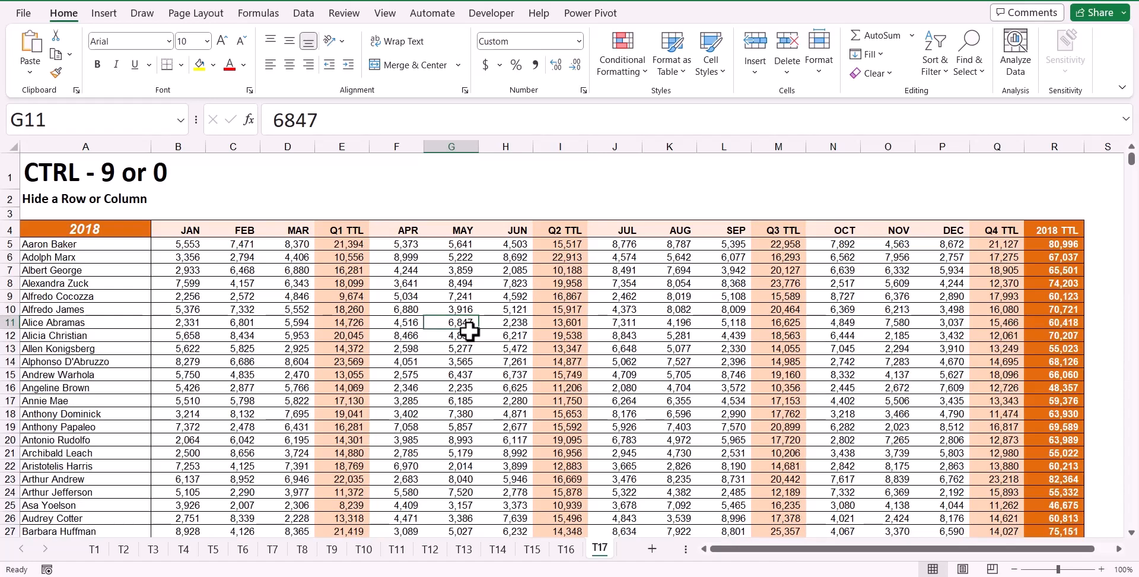
key("ctrl+0")
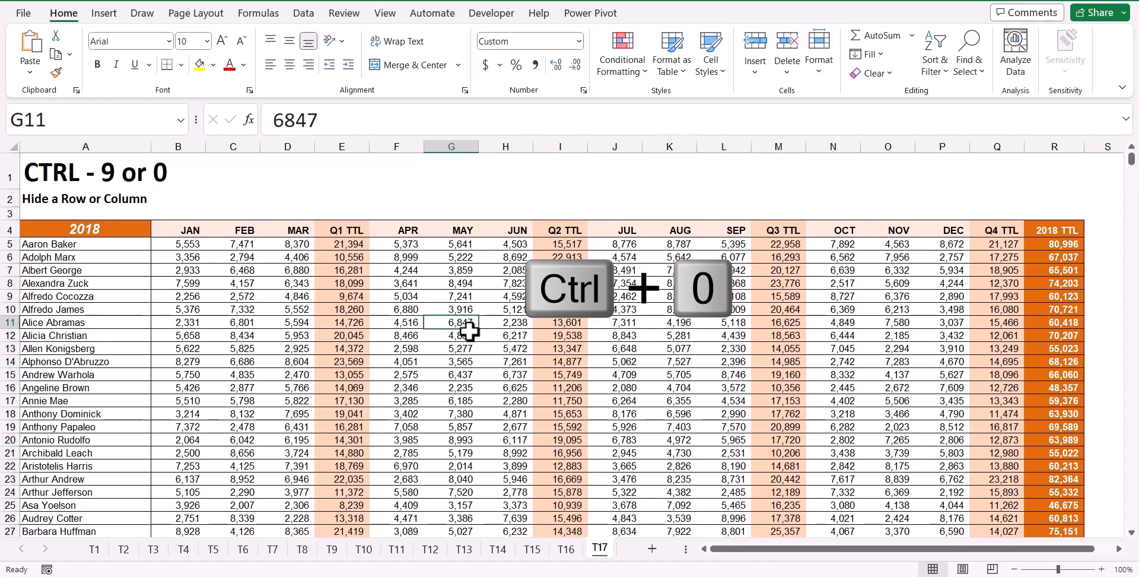
key("ctrl+0")
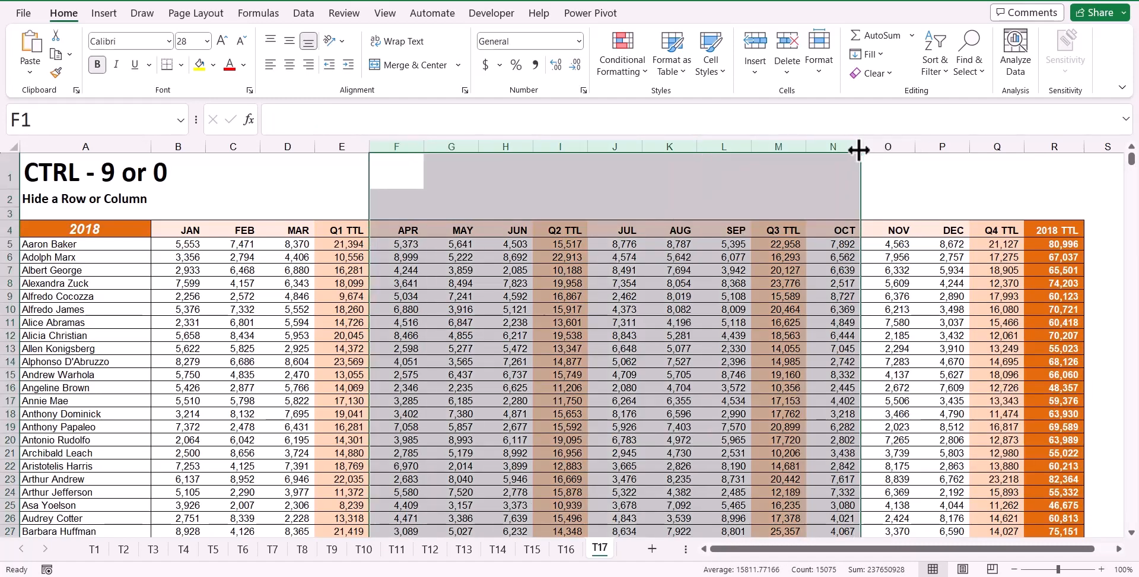
key("ctrl+0")
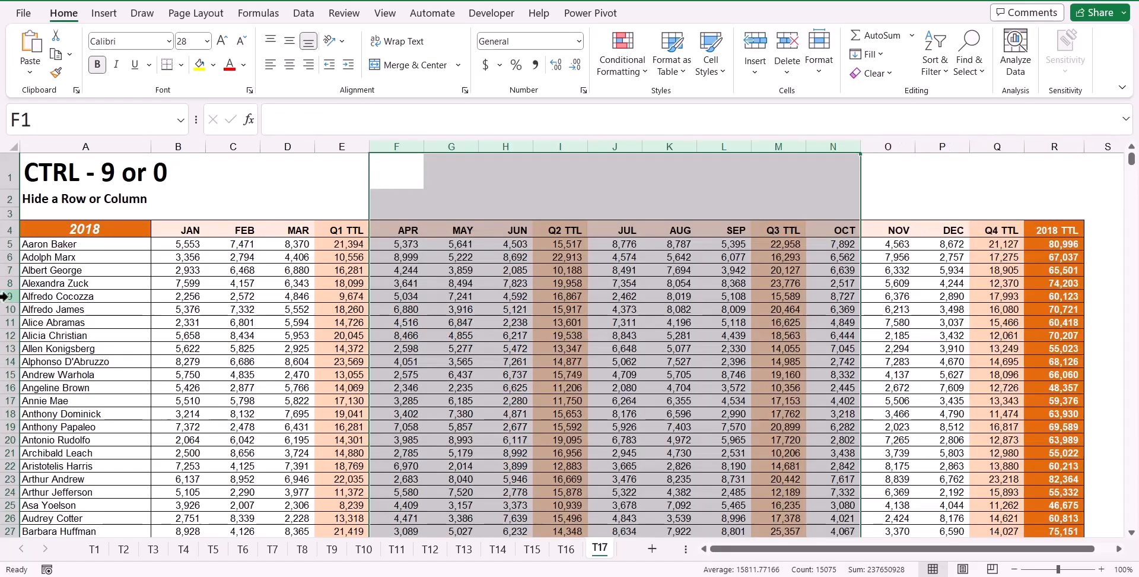
key("ctrl+9")
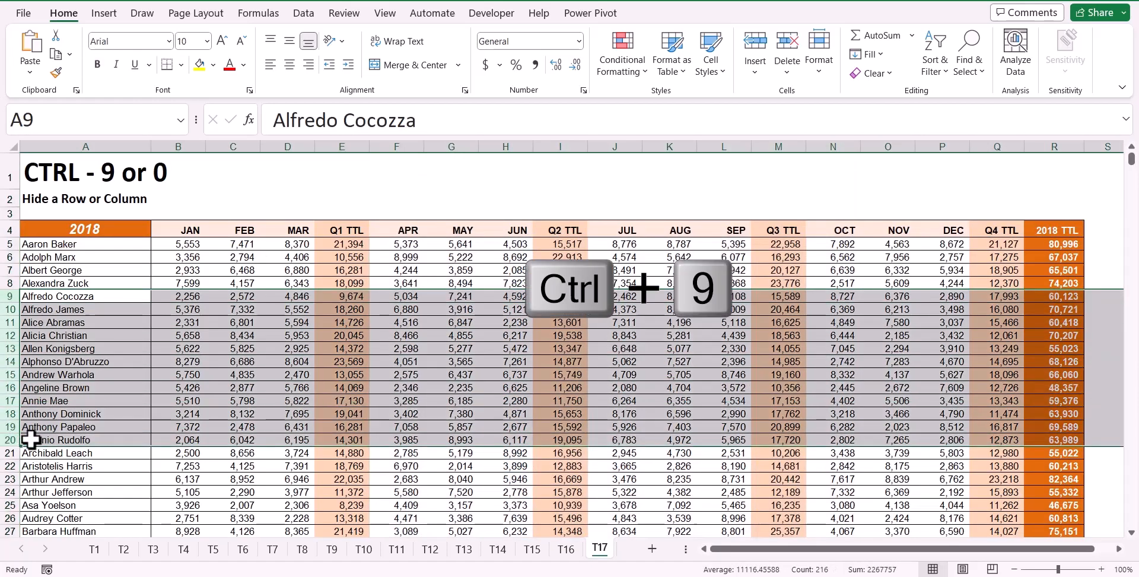